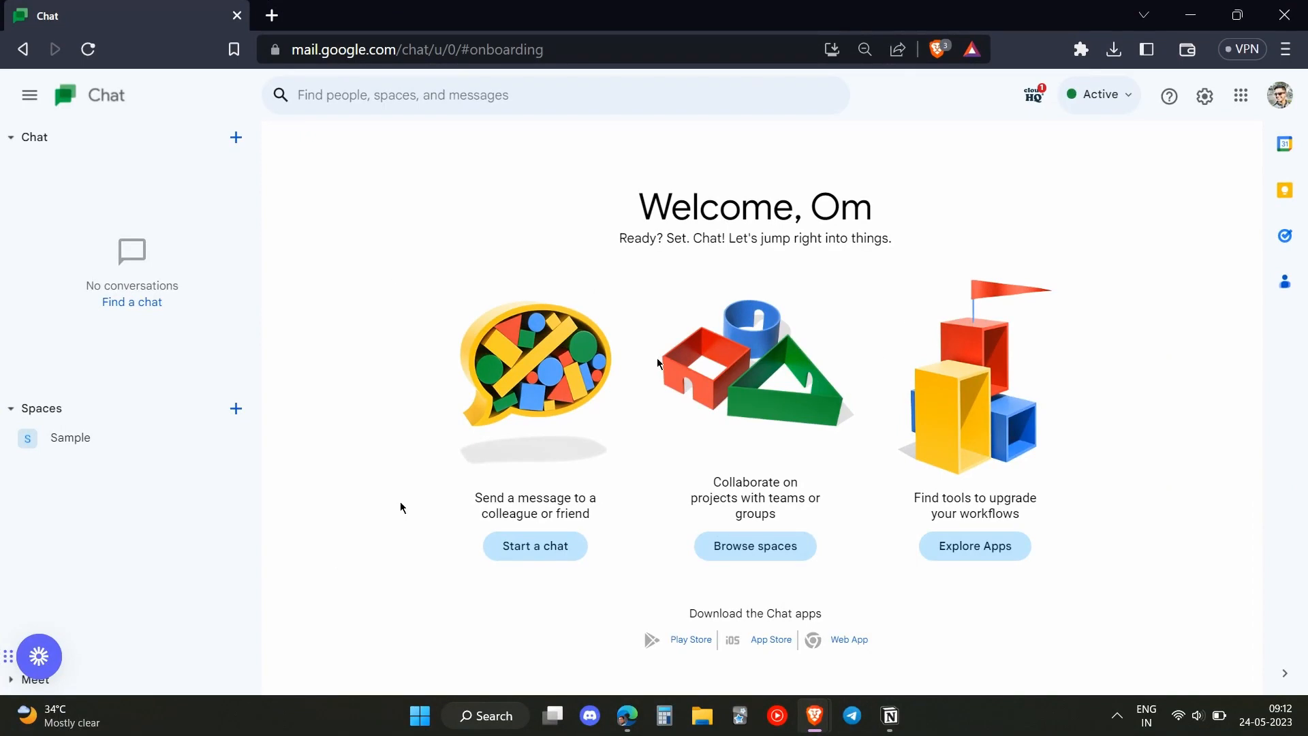
{"action": "mouse_move", "coordinate": [641, 348]}
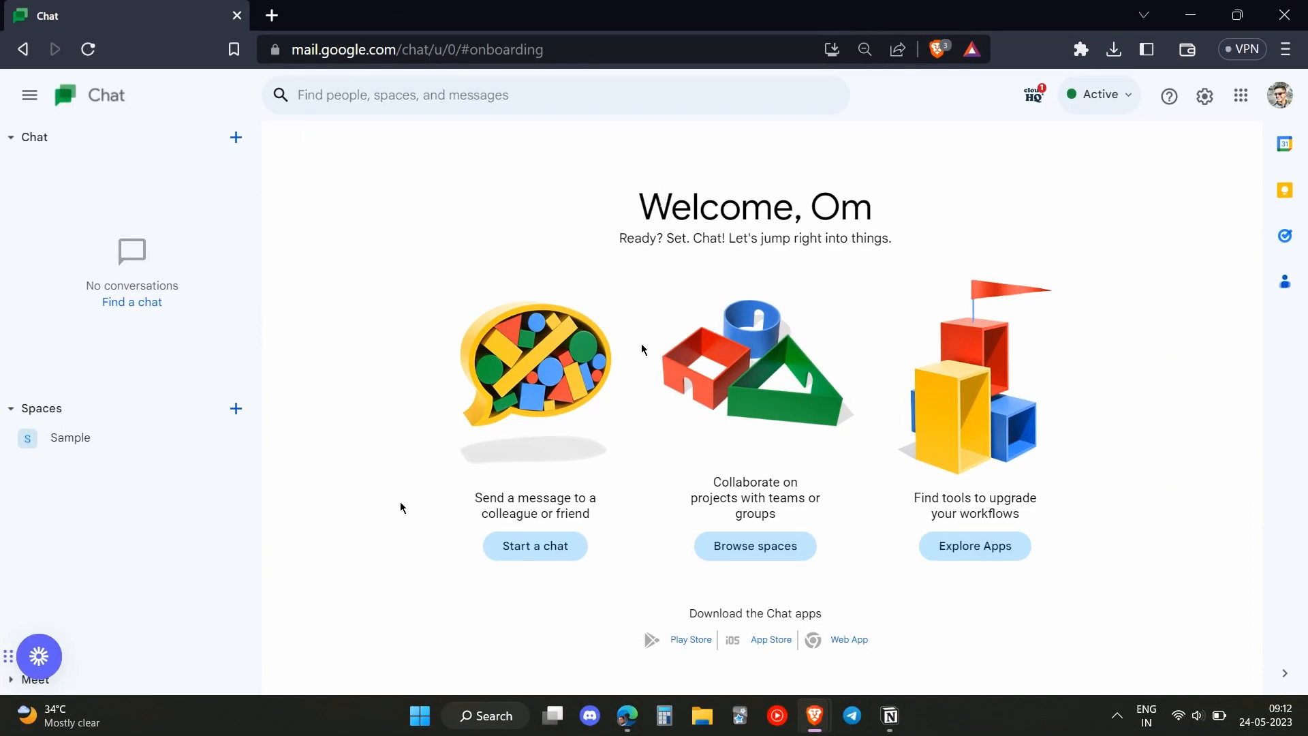
{"action": "mouse_move", "coordinate": [1022, 196]}
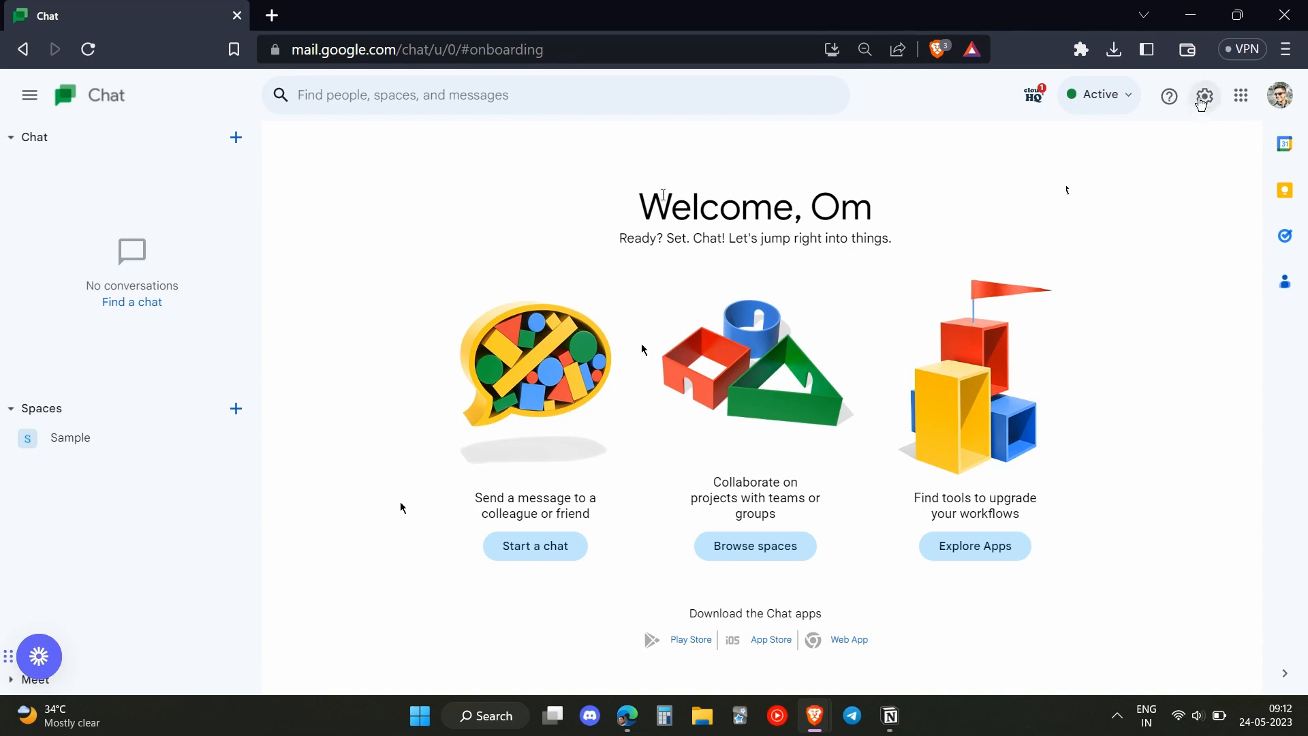
Bring up Chat settings and scroll to the Blocked users section.
{"action": "left_click", "coordinate": [1203, 96]}
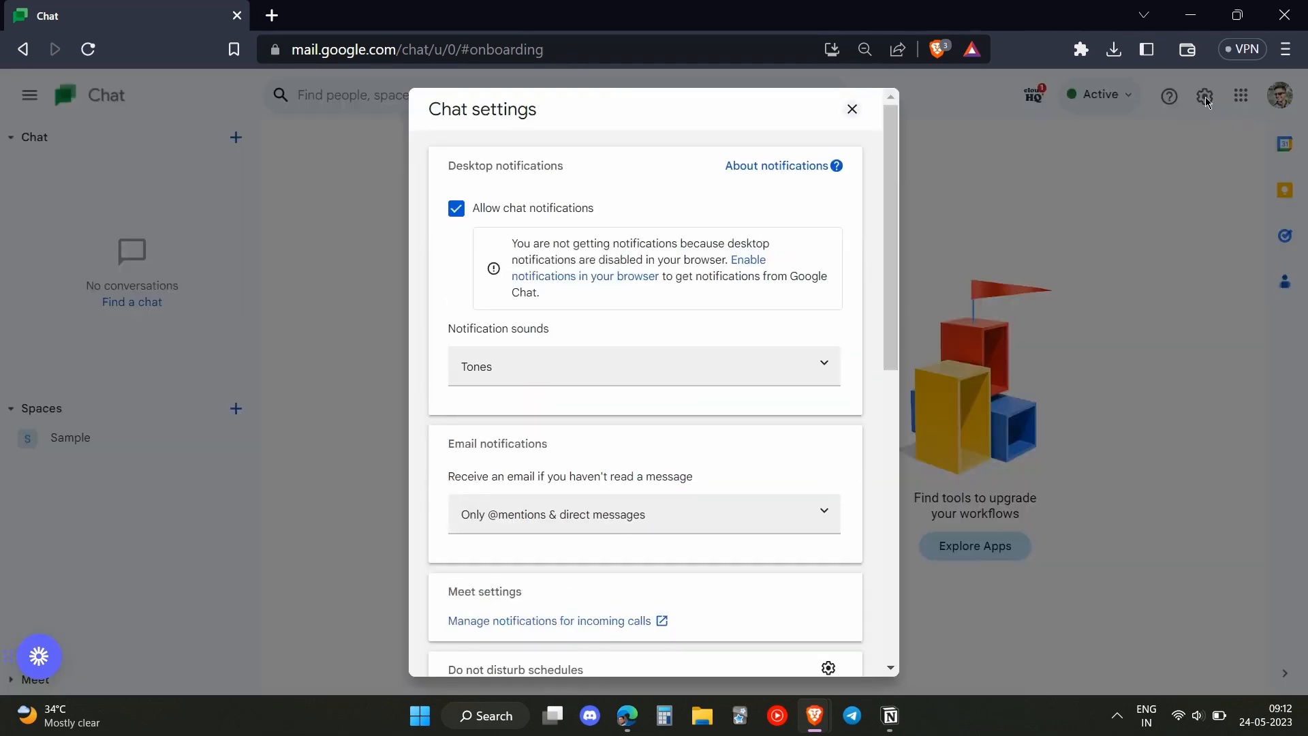
{"action": "scroll", "scroll_direction": "down", "scroll_amount": 3}
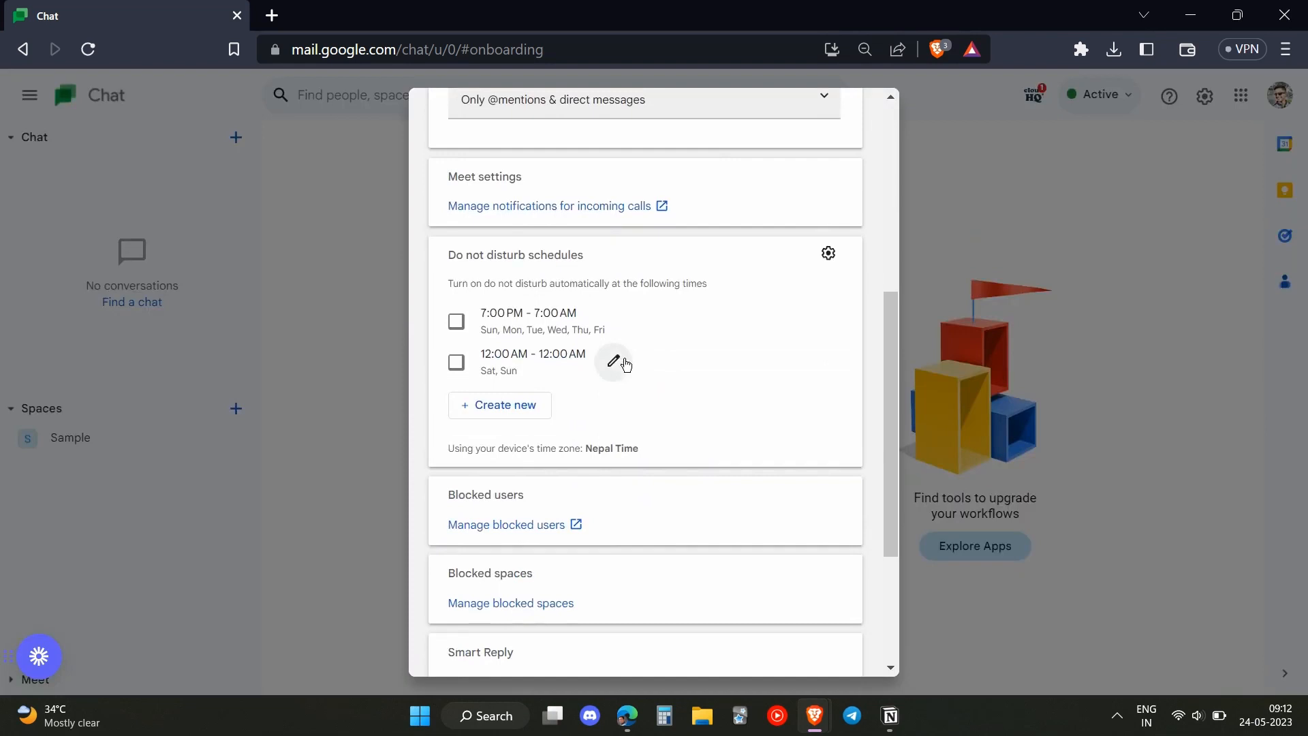
{"action": "scroll", "scroll_direction": "down", "scroll_amount": 3}
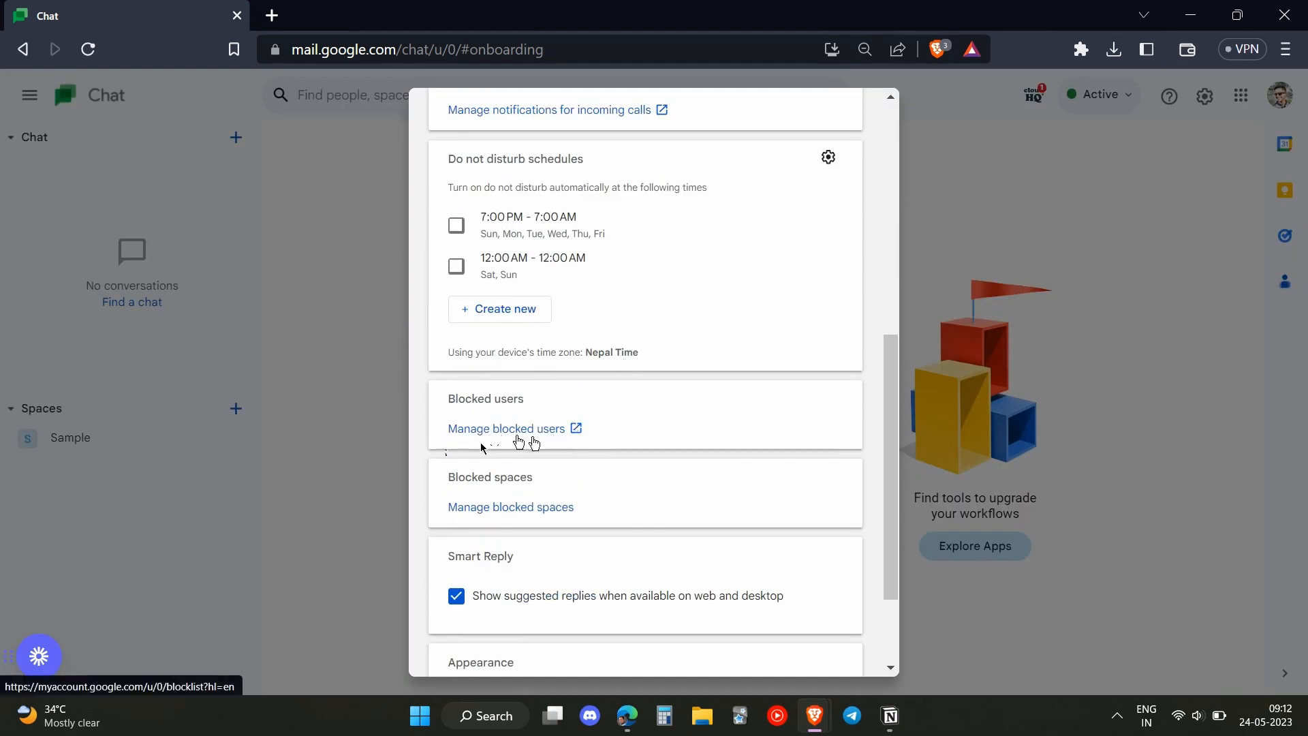
Go to Manage blocked users and unblock the only blocked account.
{"action": "left_click", "coordinate": [506, 428]}
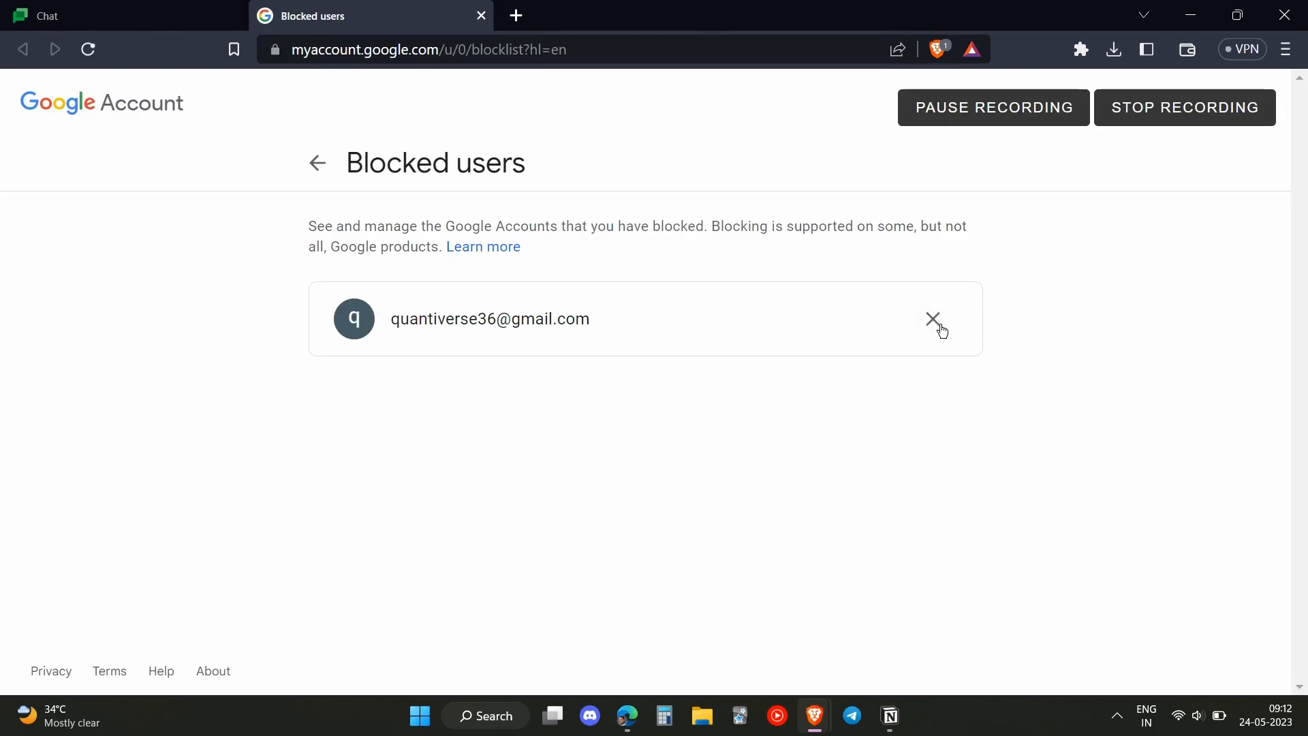
{"action": "left_click", "coordinate": [932, 319]}
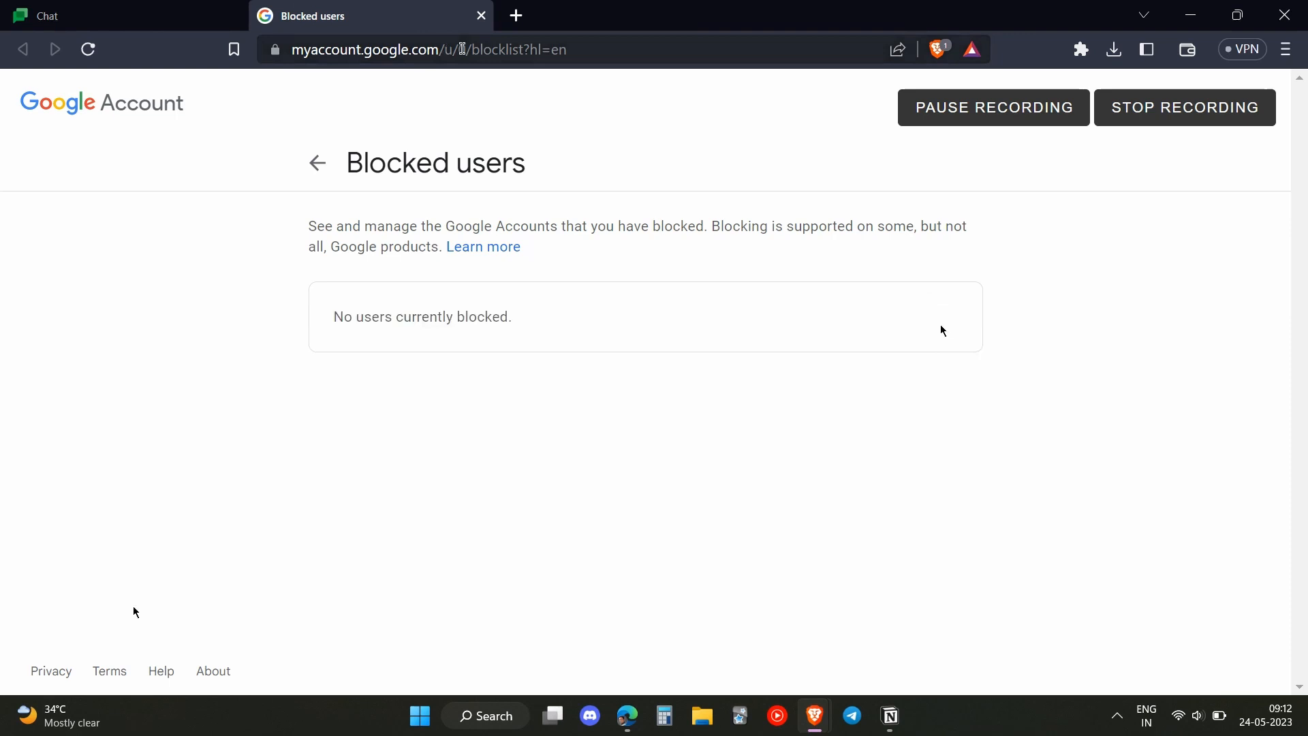